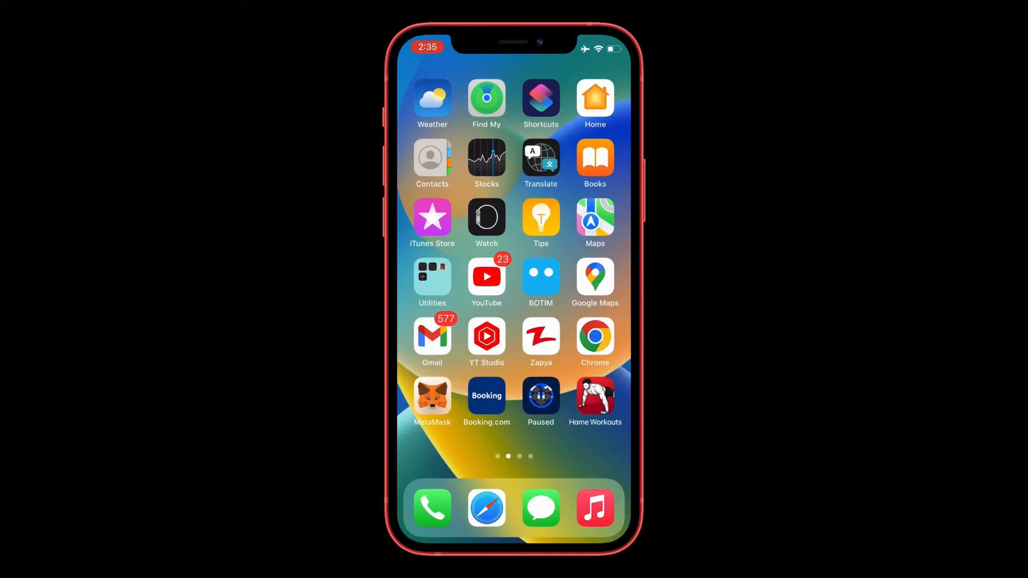
Search Google for 'find my iphone' in Safari.
{"action": "left_click", "coordinate": [487, 509]}
{"action": "type", "text": "find my"}
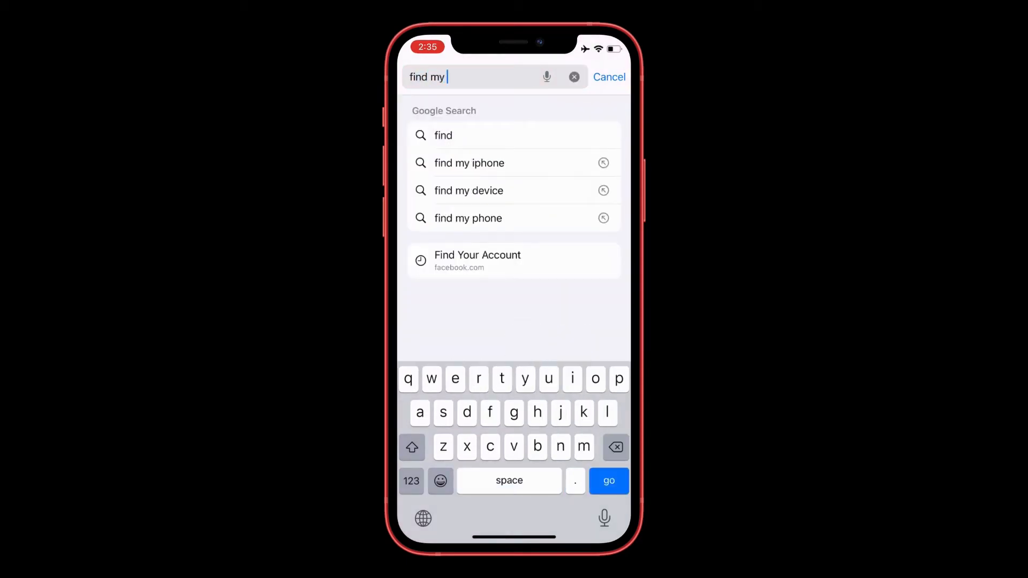
{"action": "left_click", "coordinate": [469, 163]}
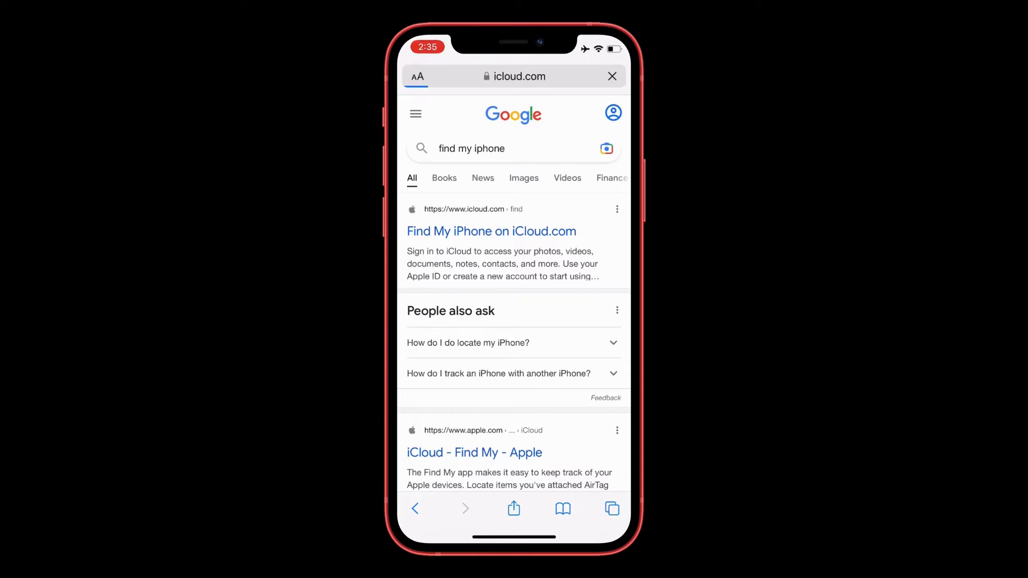
Open Find My iPhone on iCloud.com and browse the AirPro, iPhone and AirPod Pro device list.
{"action": "left_click", "coordinate": [491, 231]}
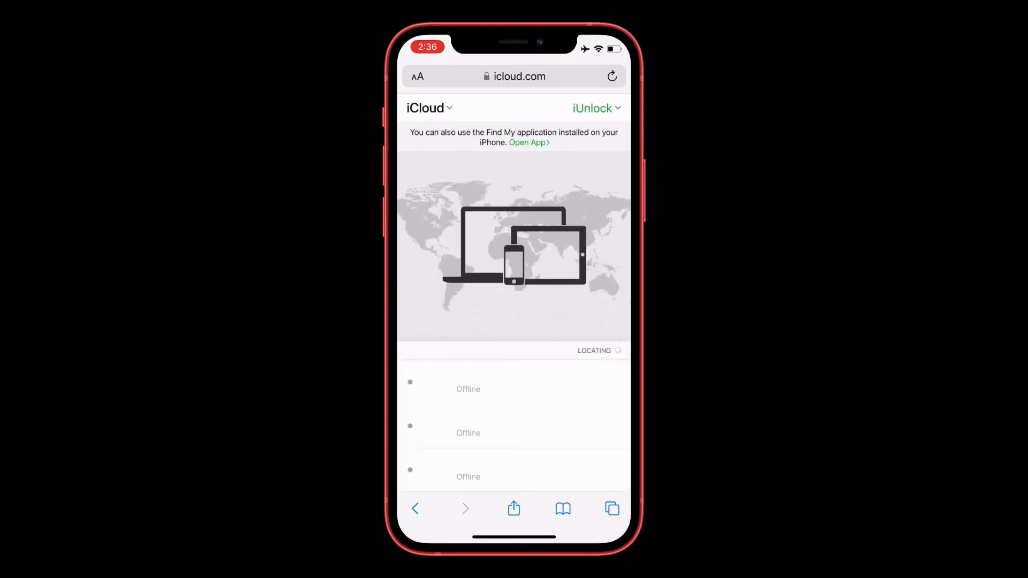
{"action": "left_click", "coordinate": [429, 108]}
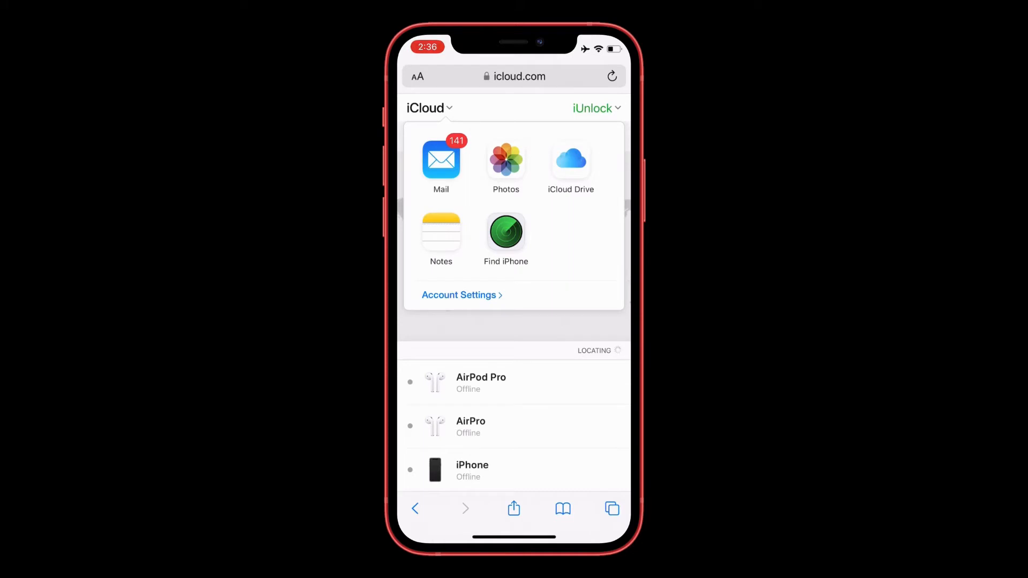
{"action": "left_click", "coordinate": [505, 231]}
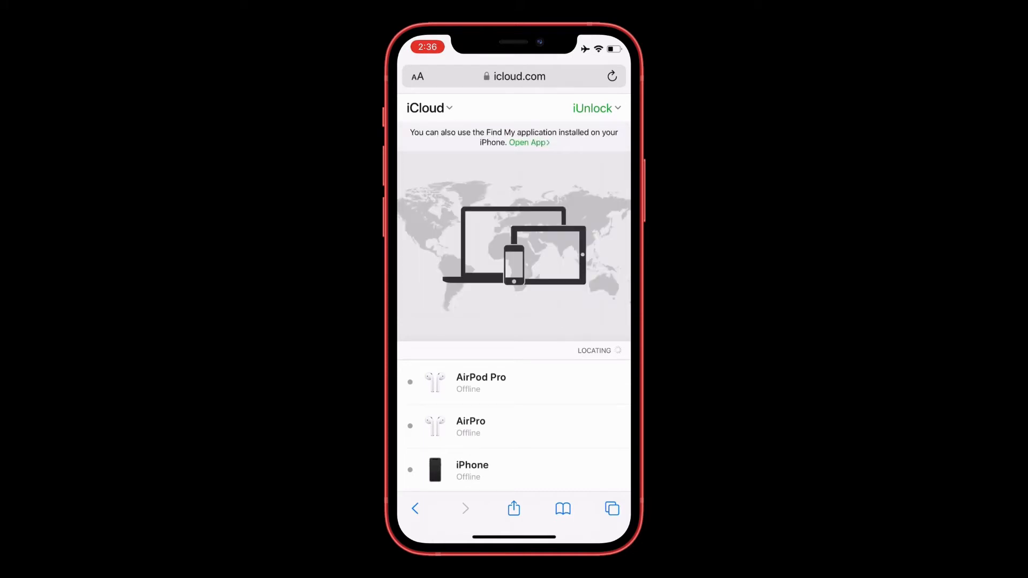
{"action": "left_click", "coordinate": [514, 383]}
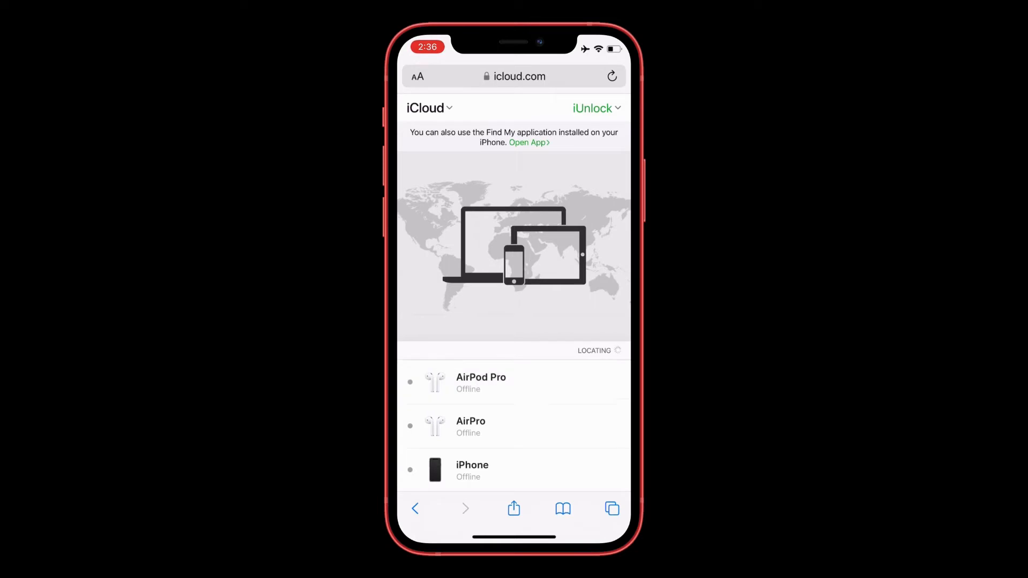
{"action": "left_click", "coordinate": [514, 470]}
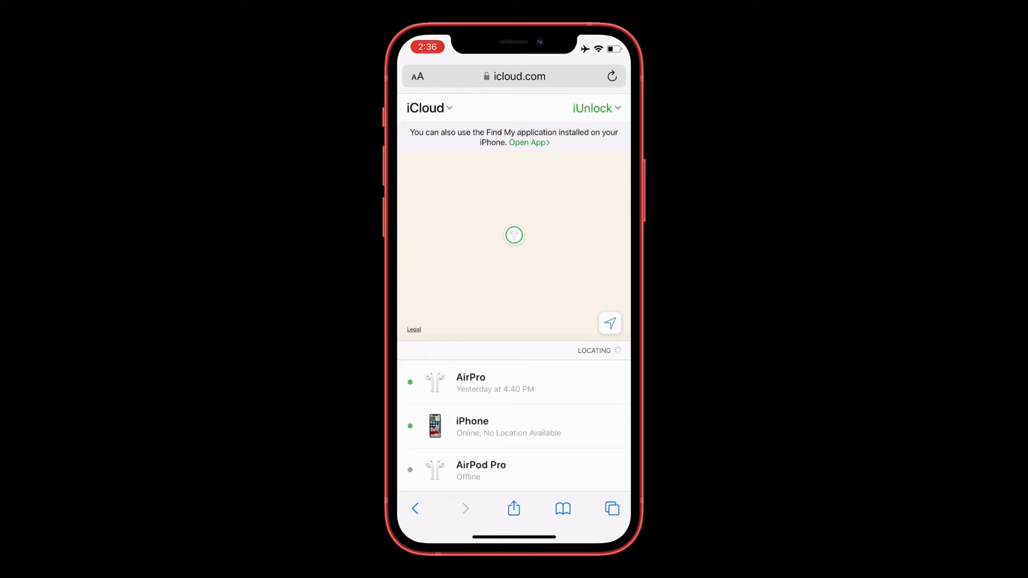
Show the iPhone's details and allow the site to use the current location.
{"action": "left_click", "coordinate": [514, 426]}
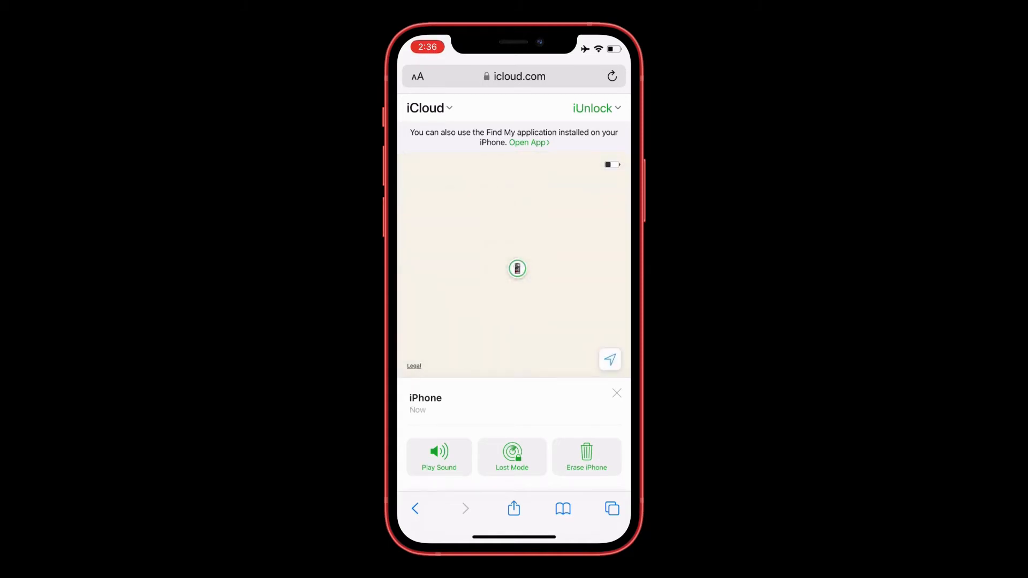
{"action": "left_click", "coordinate": [610, 360]}
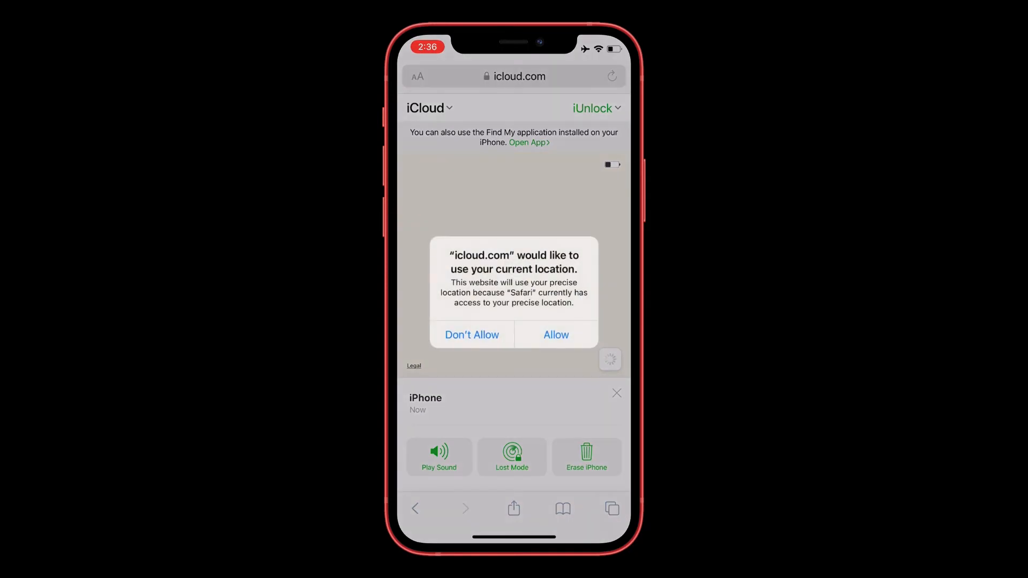
{"action": "left_click", "coordinate": [555, 334]}
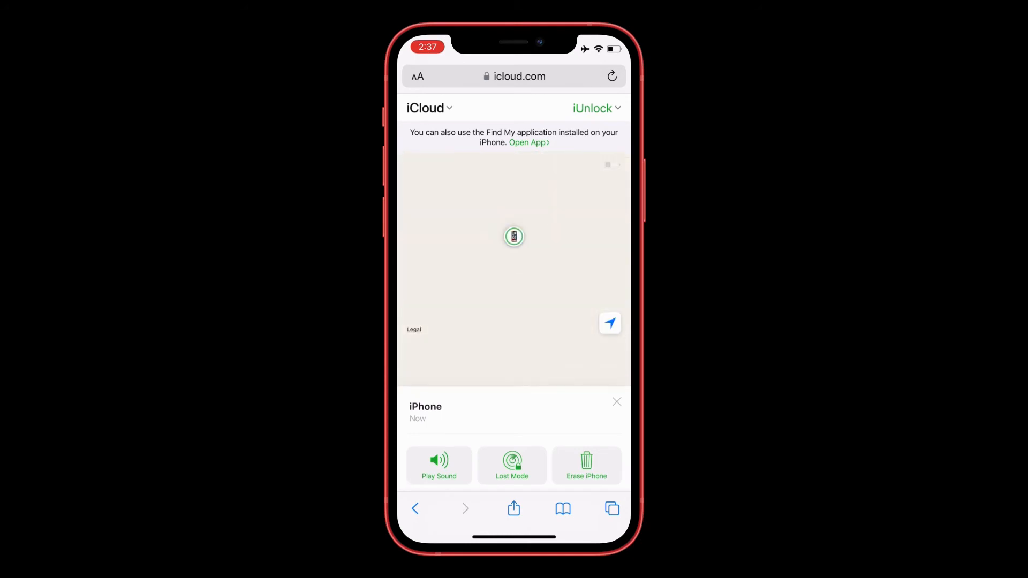
View the iPhone and AirPro details, then center the map on the current location.
{"action": "left_click", "coordinate": [617, 401]}
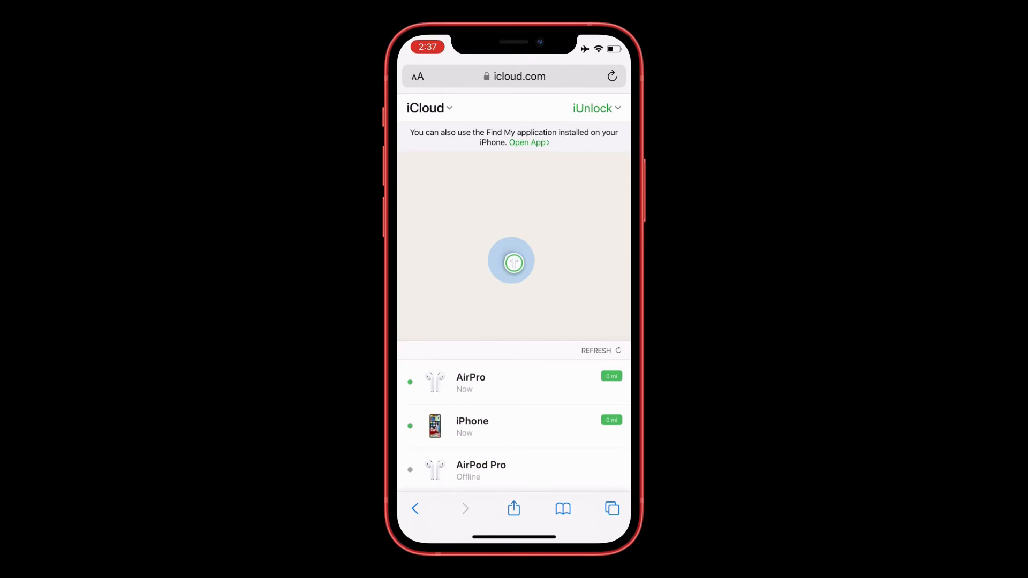
{"action": "left_click", "coordinate": [470, 382]}
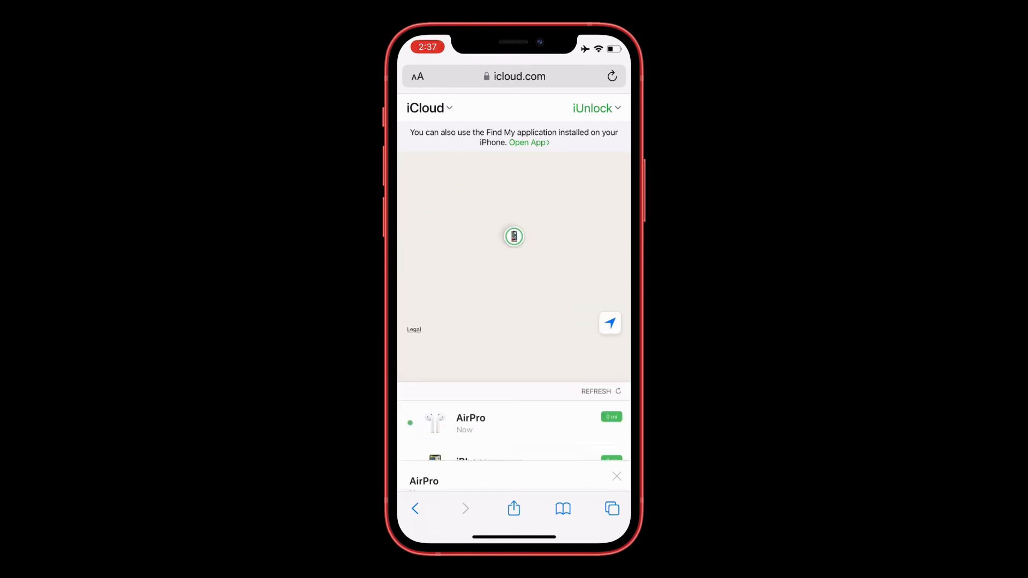
{"action": "left_click", "coordinate": [616, 476]}
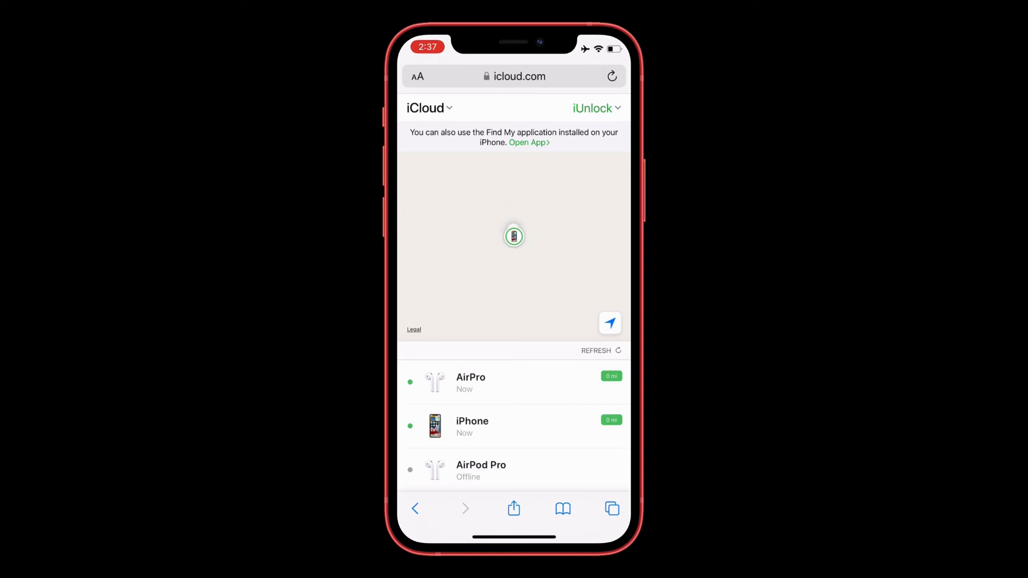
{"action": "left_click", "coordinate": [514, 236]}
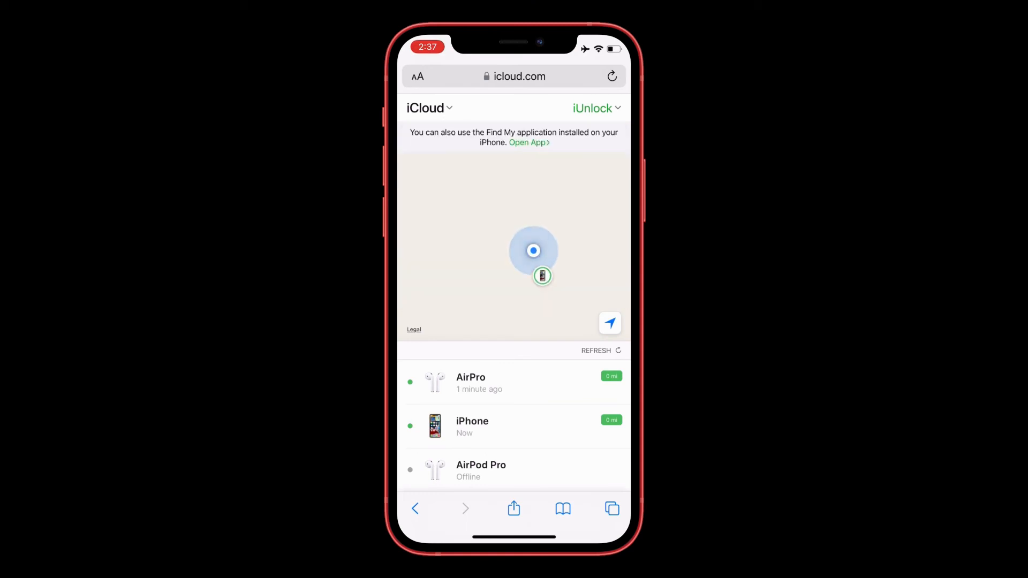
Play a sound on the located iPhone and dismiss the Find My iPhone Alert.
{"action": "left_click", "coordinate": [473, 426]}
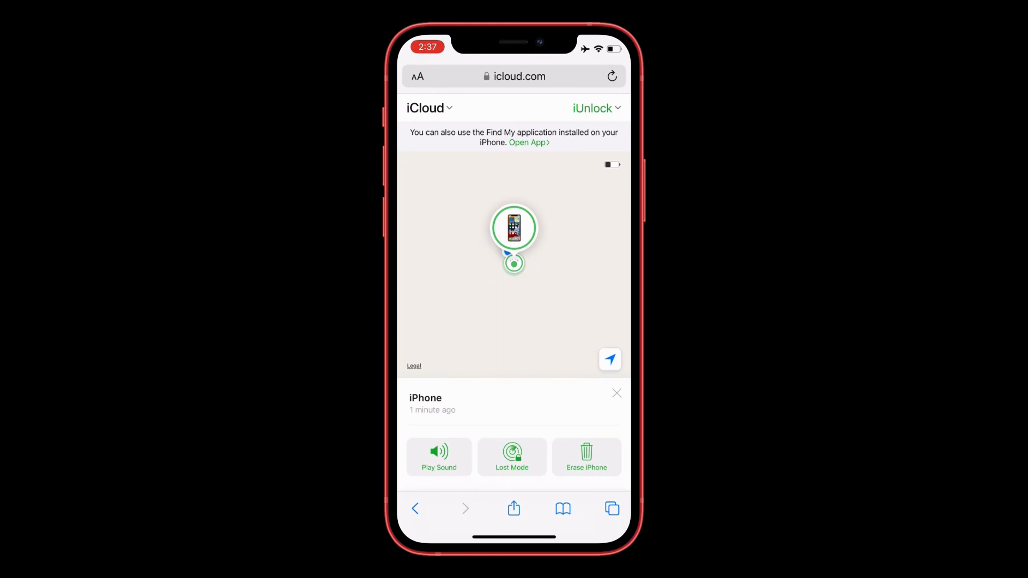
{"action": "left_click", "coordinate": [430, 108]}
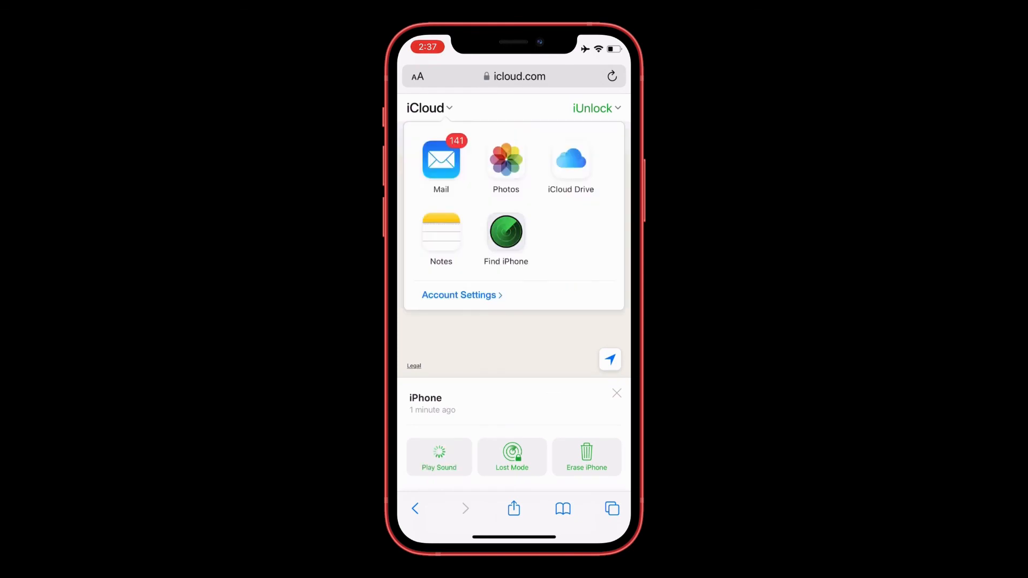
{"action": "left_click", "coordinate": [438, 457]}
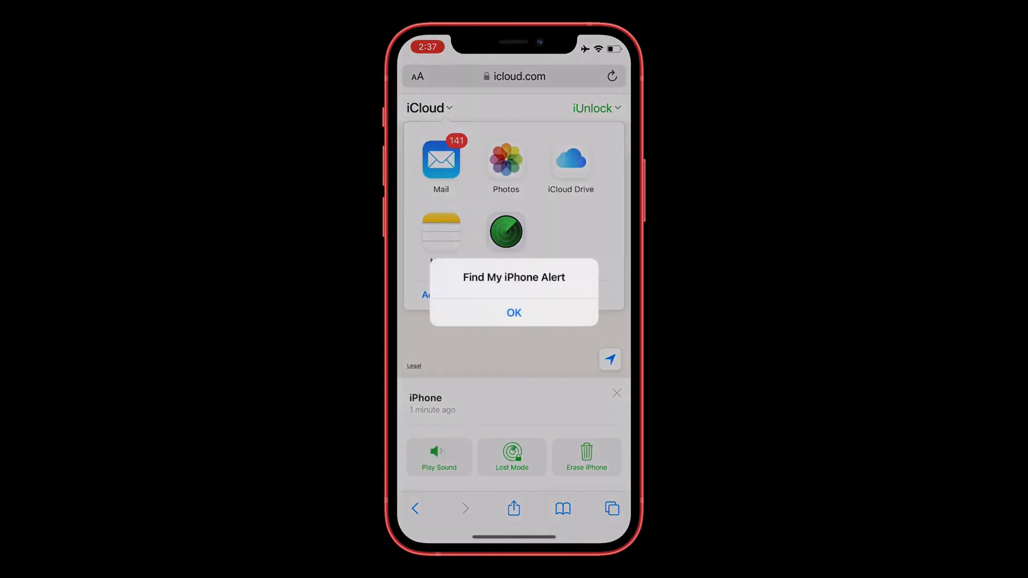
{"action": "left_click", "coordinate": [514, 313]}
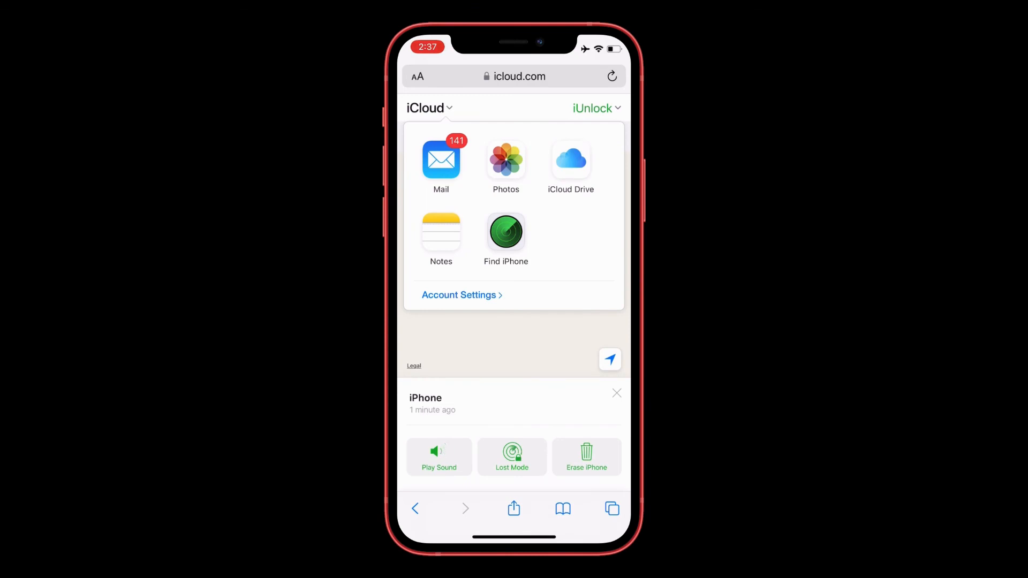